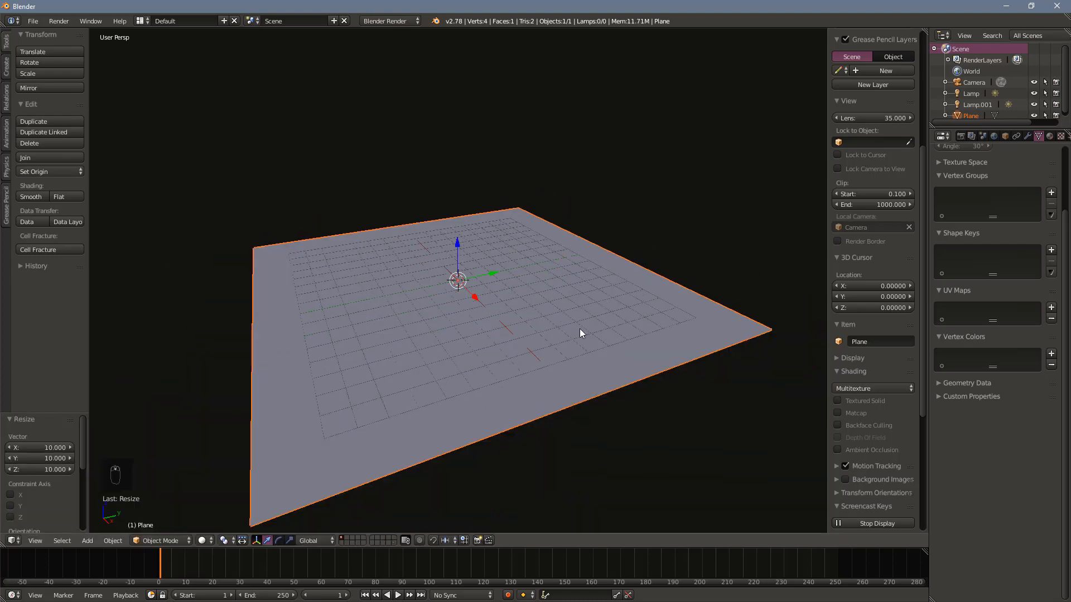
Subdivide the plane in Edit Mode into a dense grid using 30 cuts.
key("Tab")
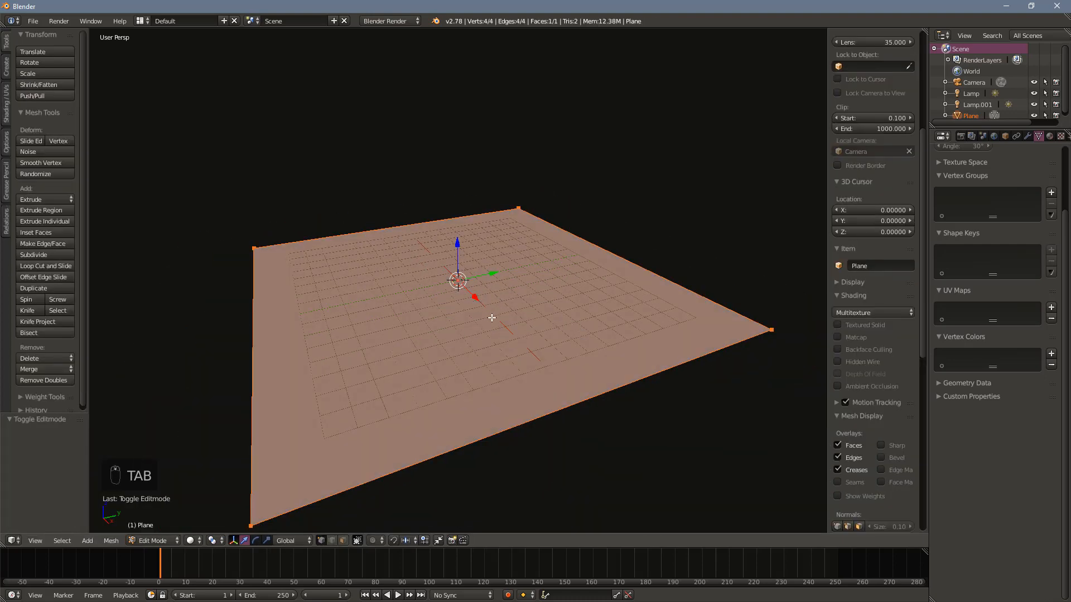
key("w")
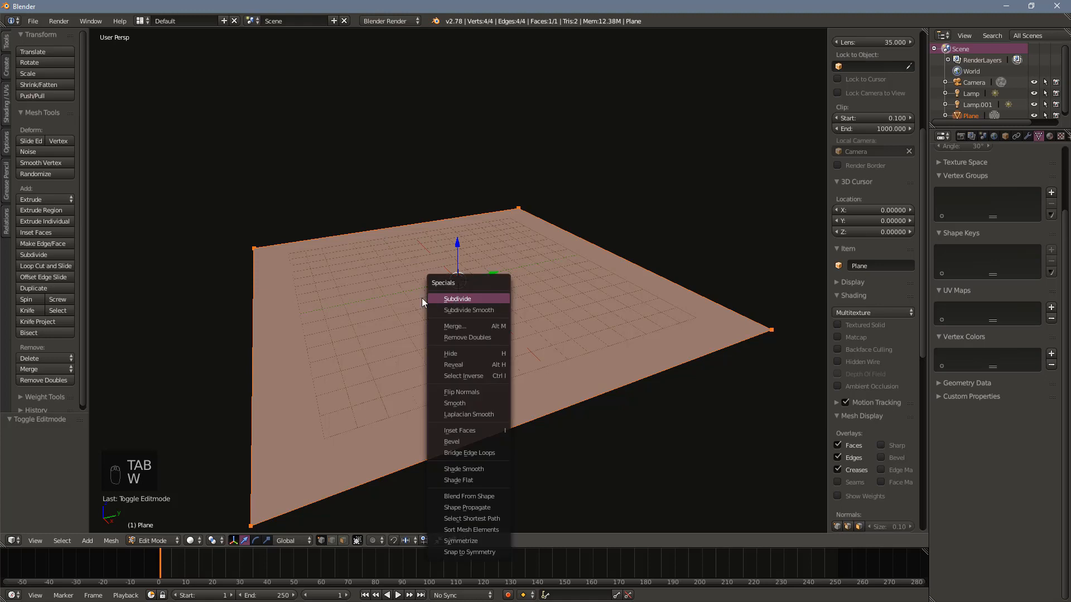
left_click(456, 299)
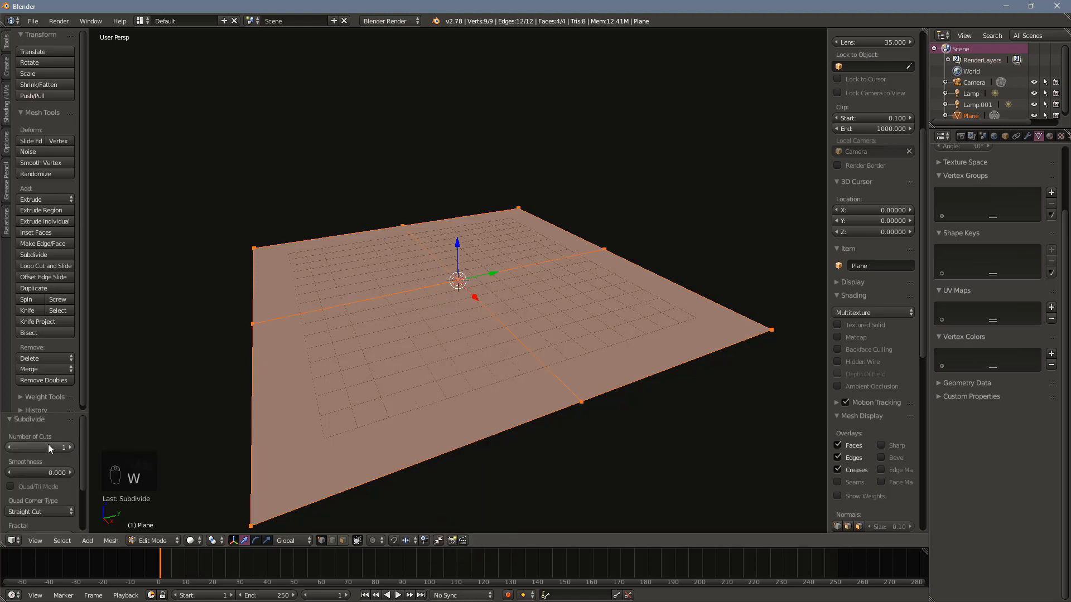
left_click(38, 448)
type("30")
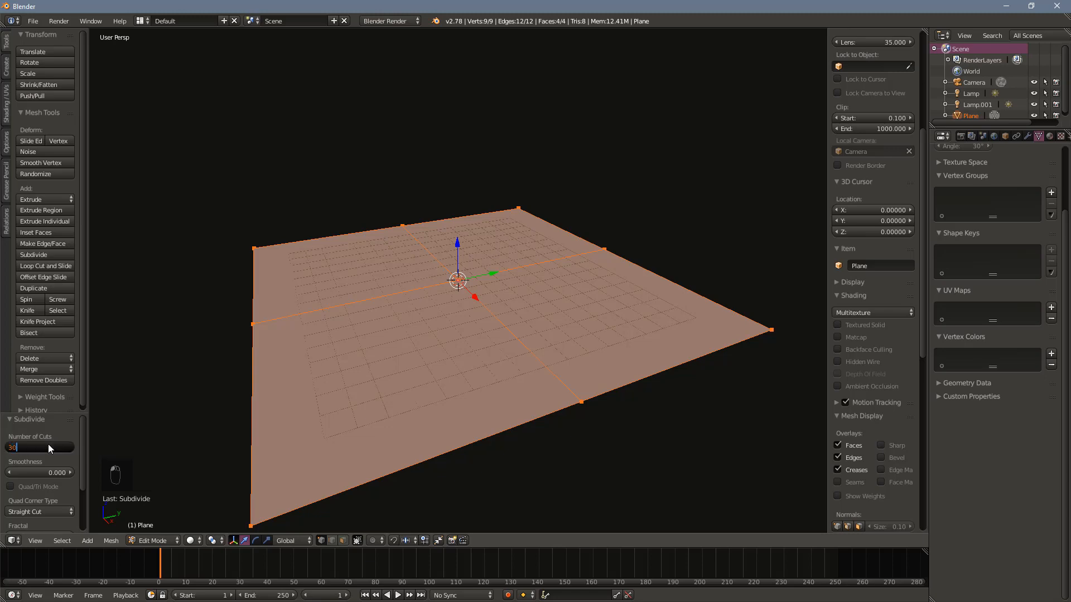
key("Tab")
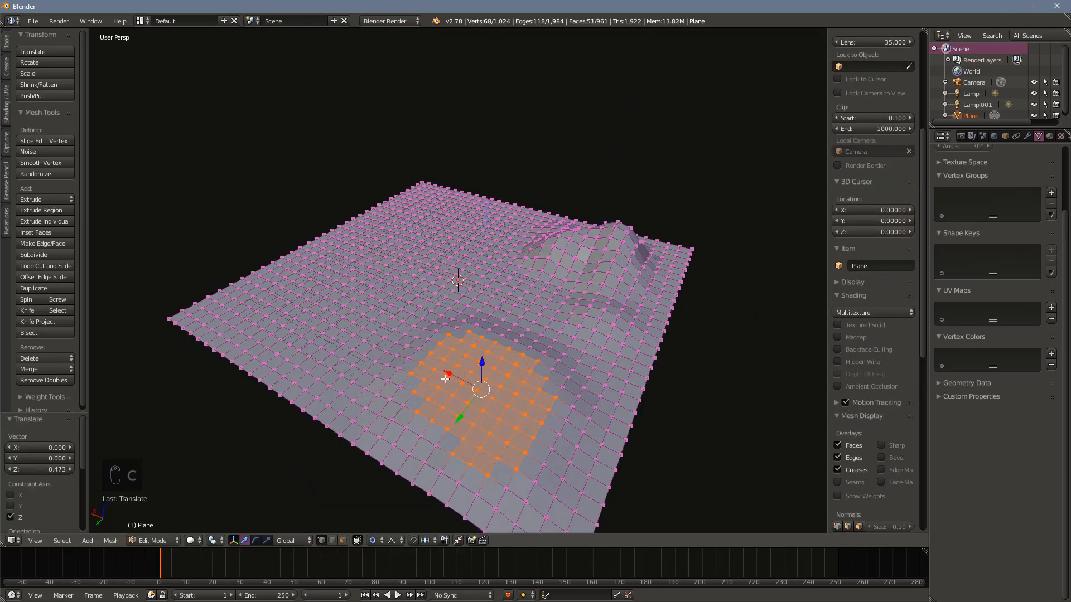
Pull selected vertex patches up along Z into hills and ridges, undoing a mistake, then return to Object Mode.
key("a")
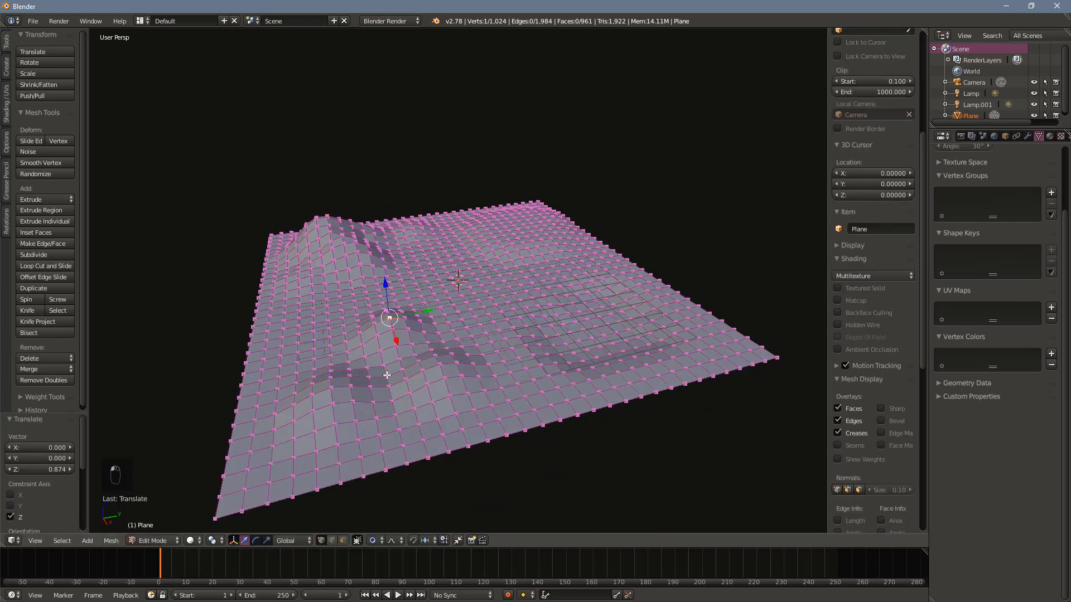
key("a")
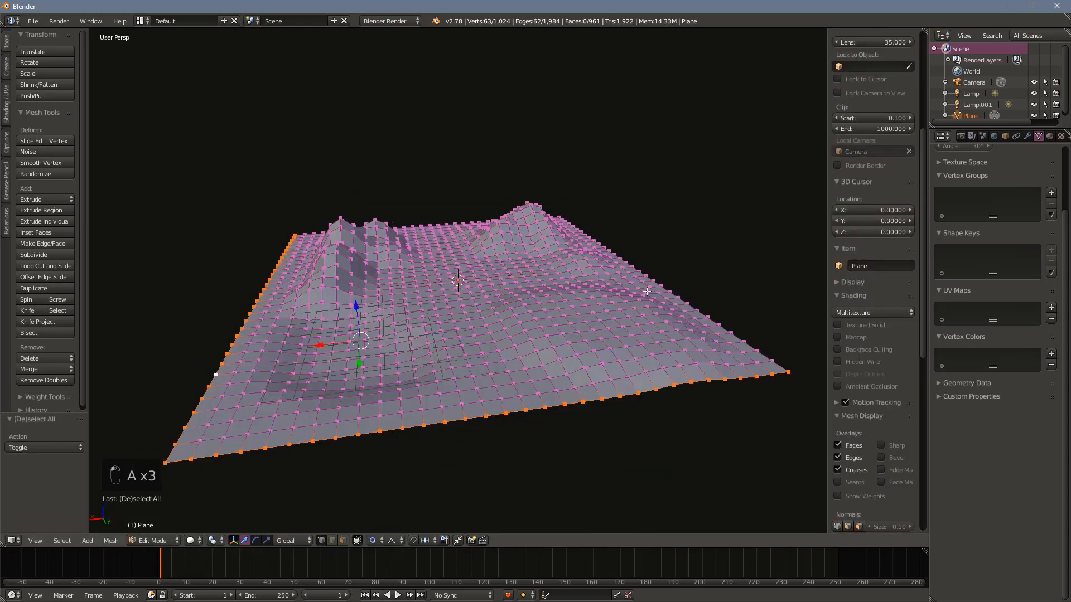
key("ctrl+z")
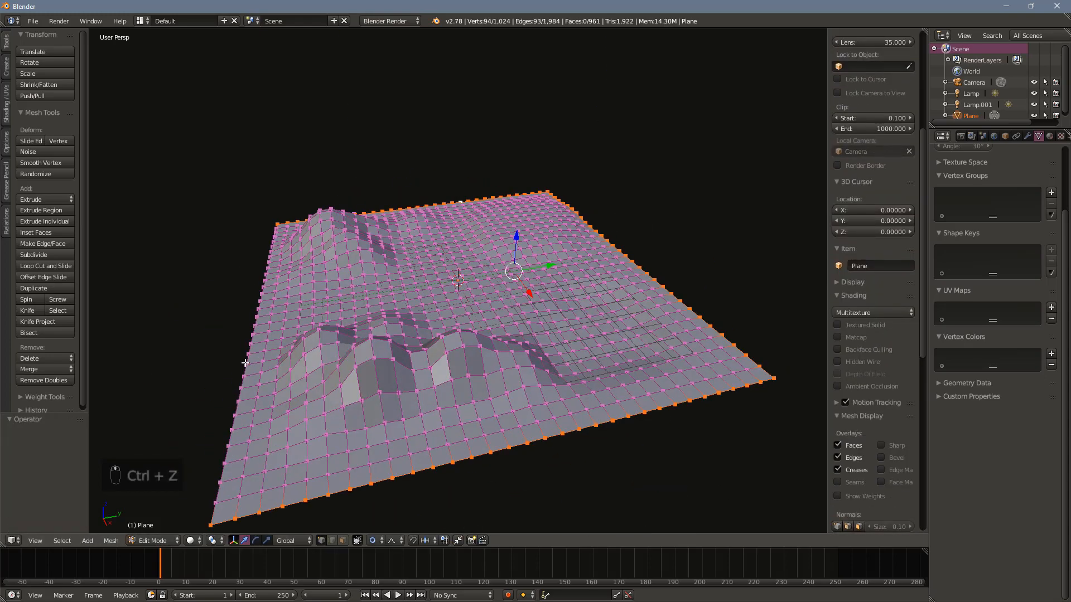
key("numpad_7")
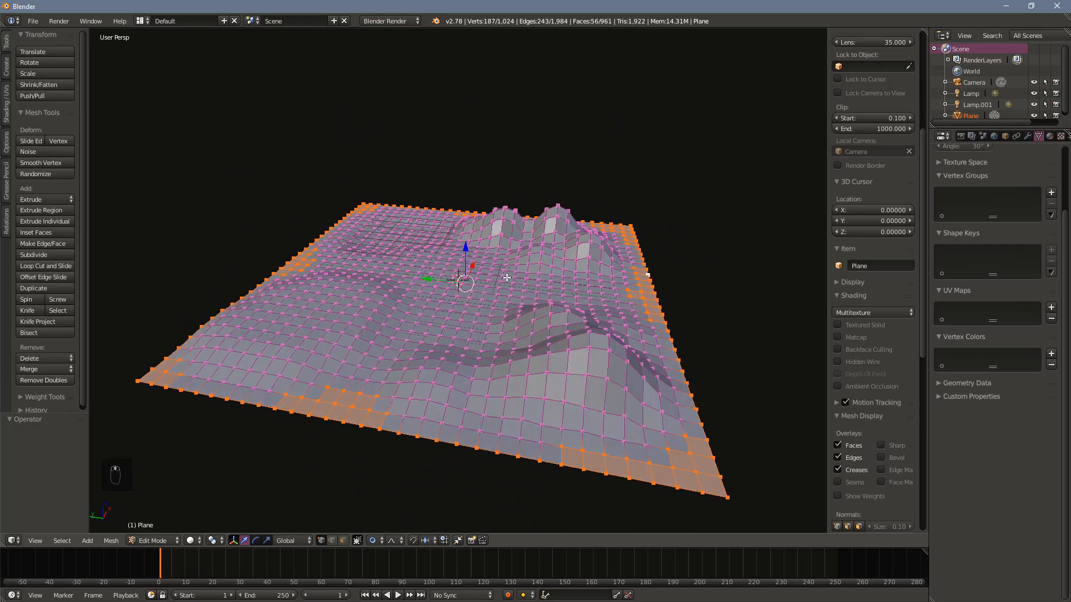
key("Tab")
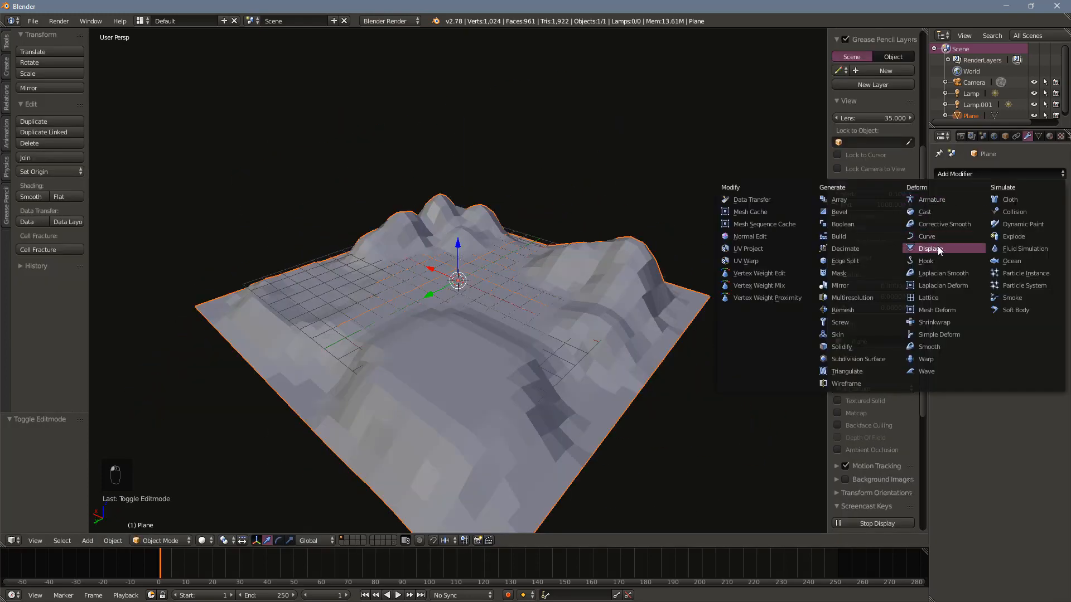
Add a Displace modifier with a new texture of type Clouds to make the terrain rocky.
left_click(931, 248)
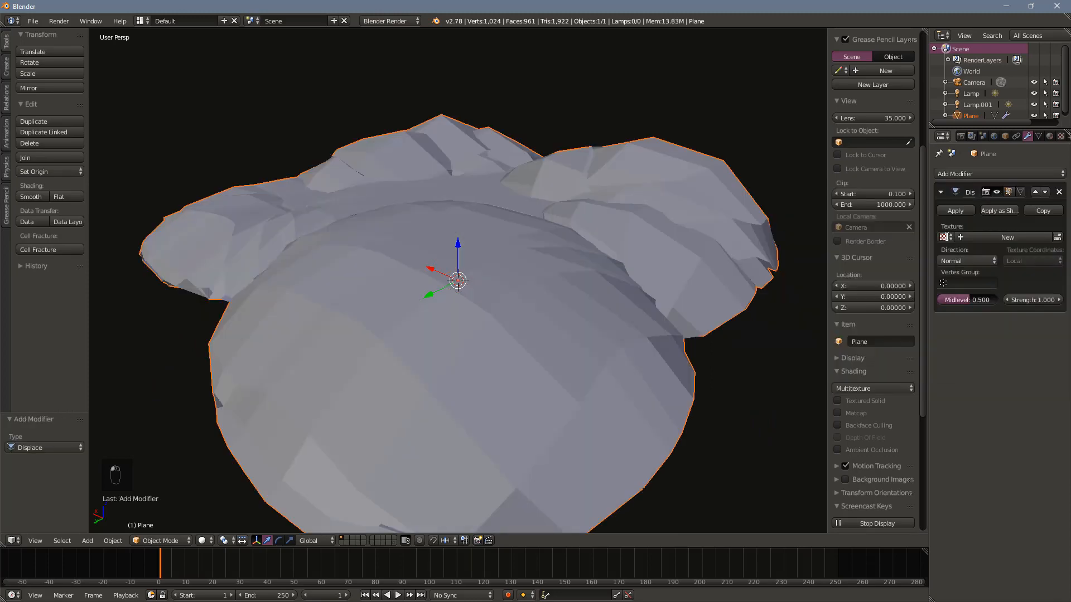
left_click(1006, 237)
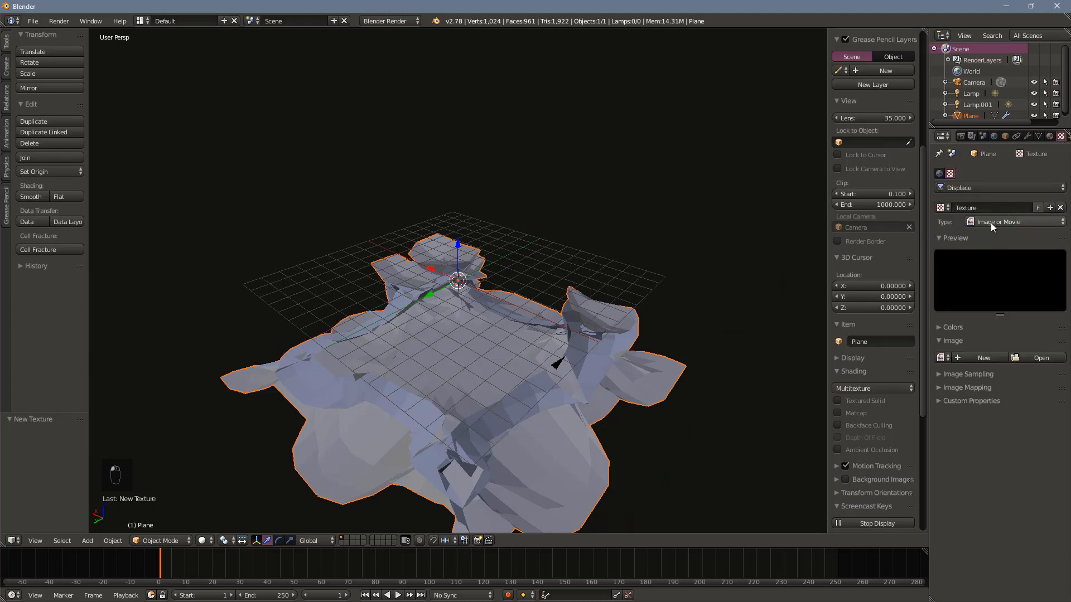
left_click(1017, 222)
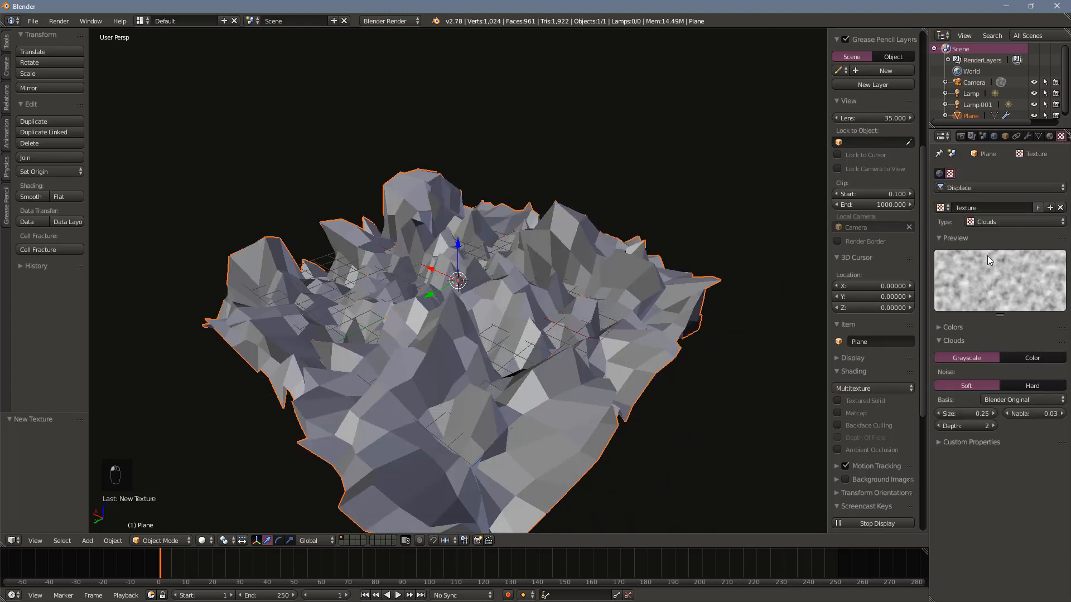
left_click(1017, 136)
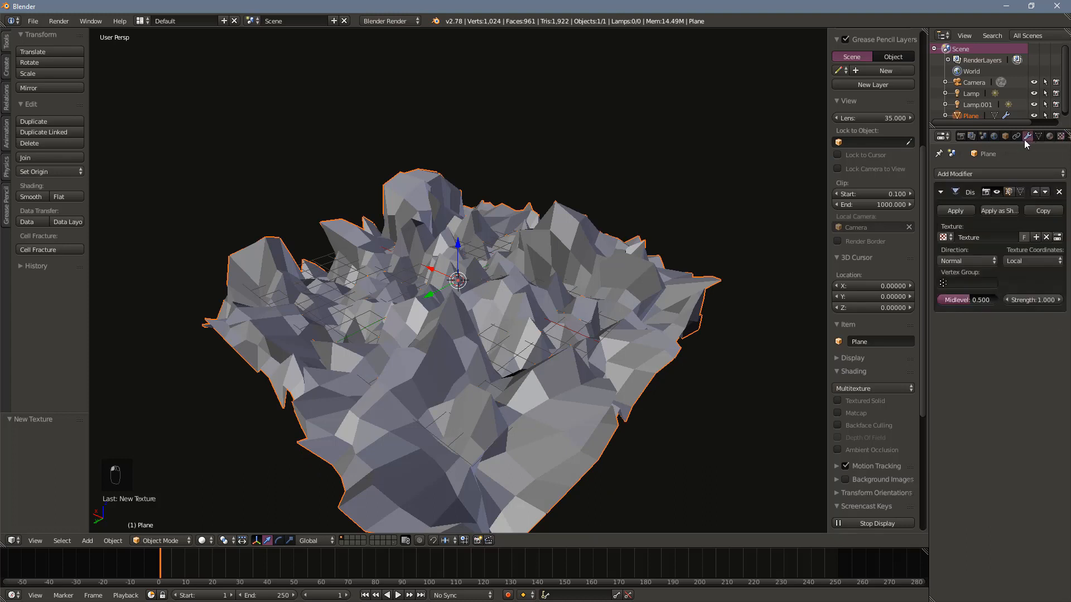
mouse_move(1029, 283)
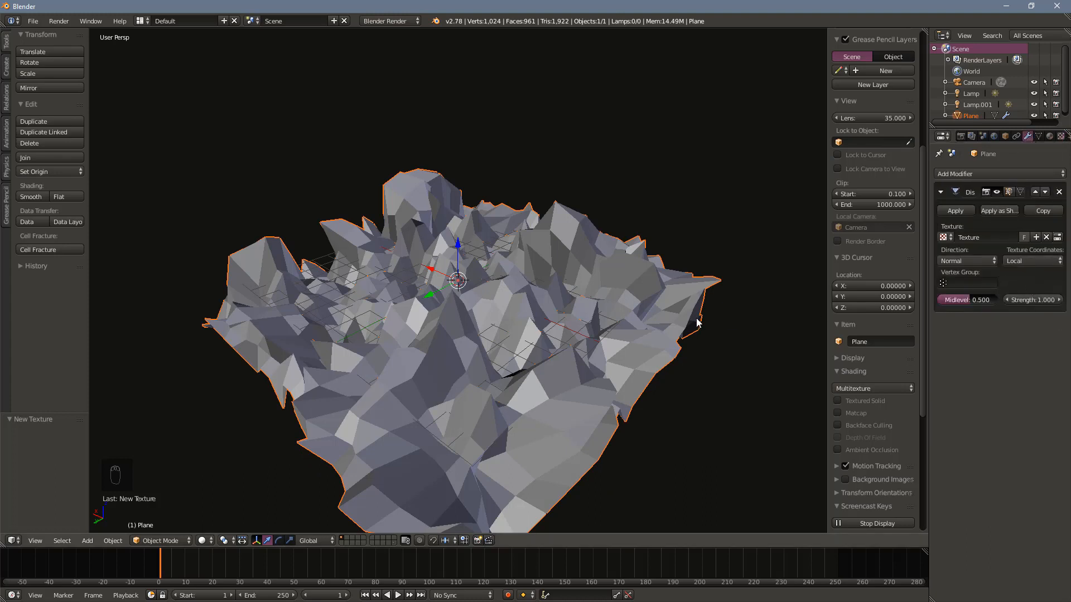
Apply the plane's rotation and scale, then lower the Displace strength to 0.5.
key("ctrl+a")
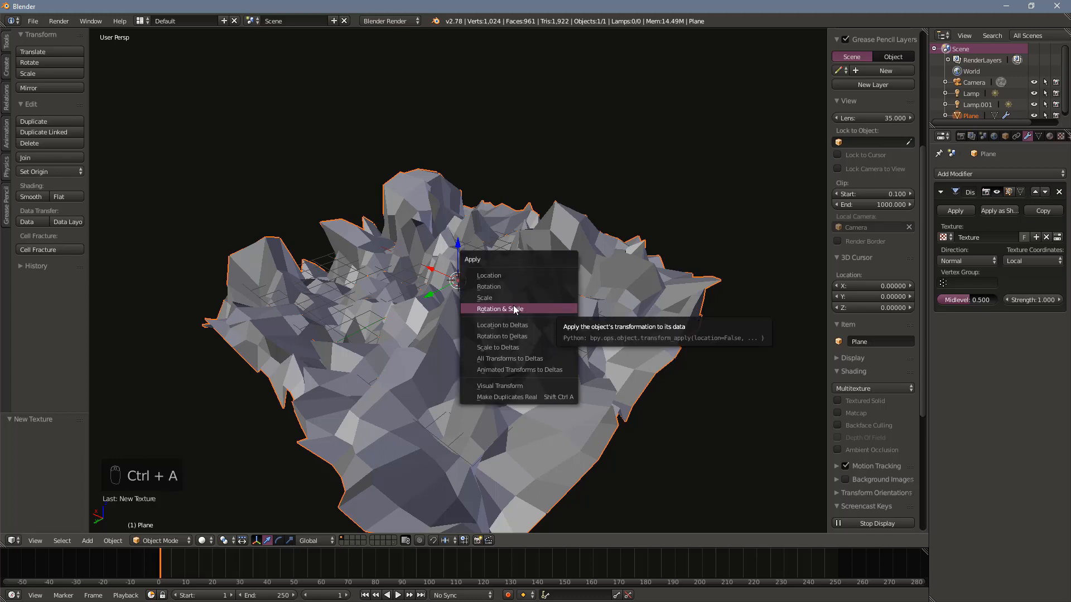
left_click(499, 308)
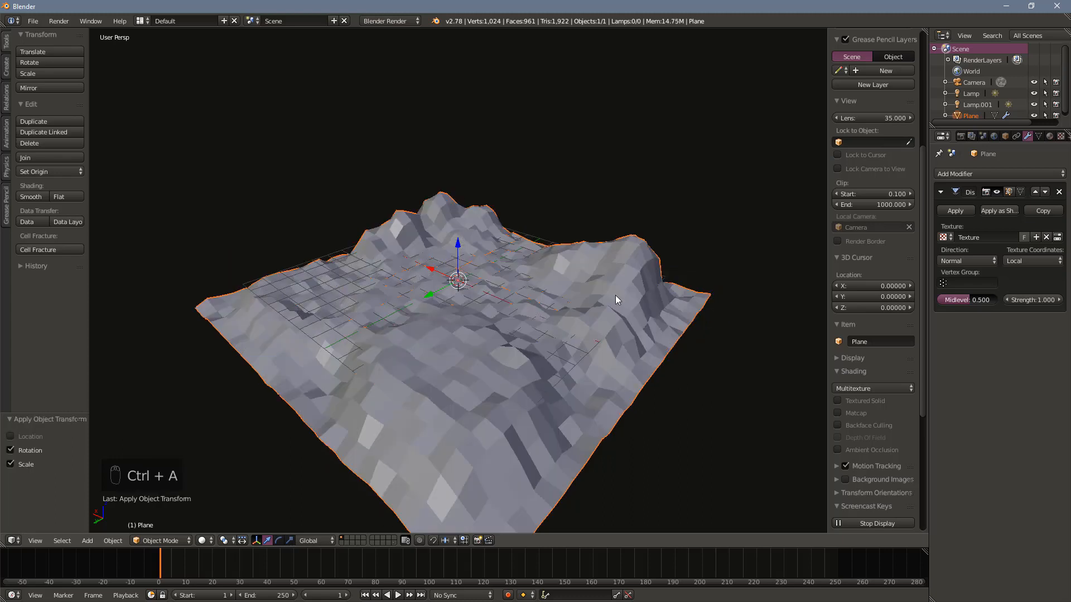
left_click(1032, 299)
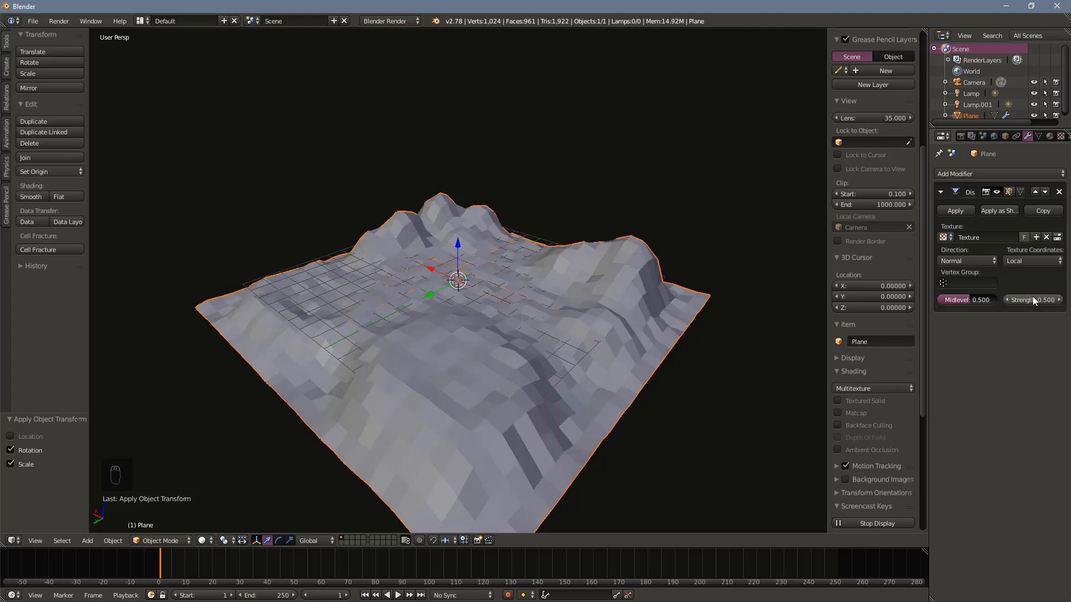
left_click(998, 174)
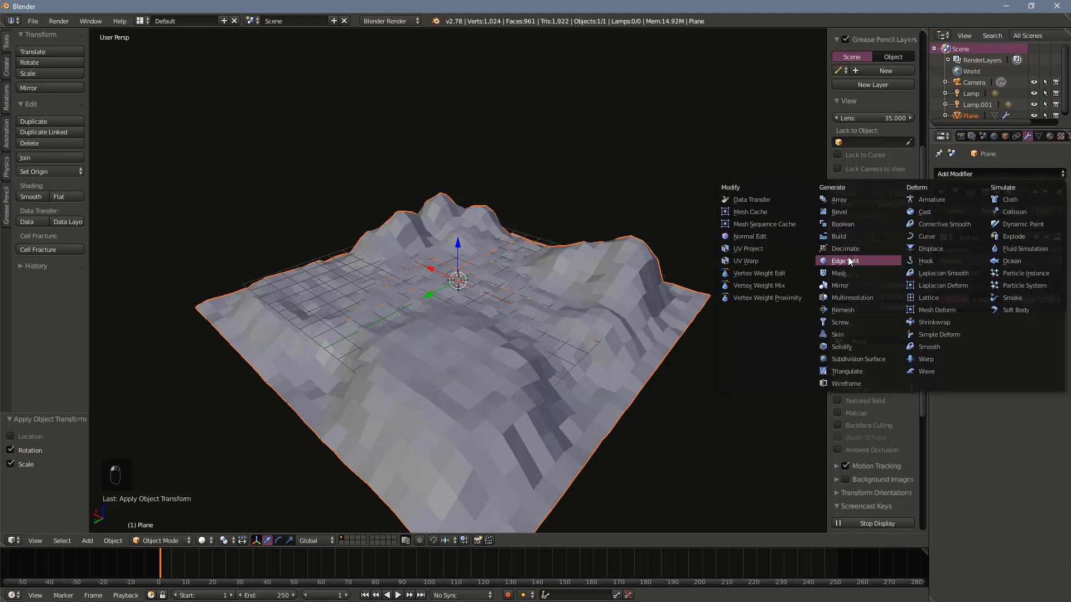
Add a Decimate modifier at ratio 0.5 and reduce the Displace strength to 0.3.
left_click(845, 247)
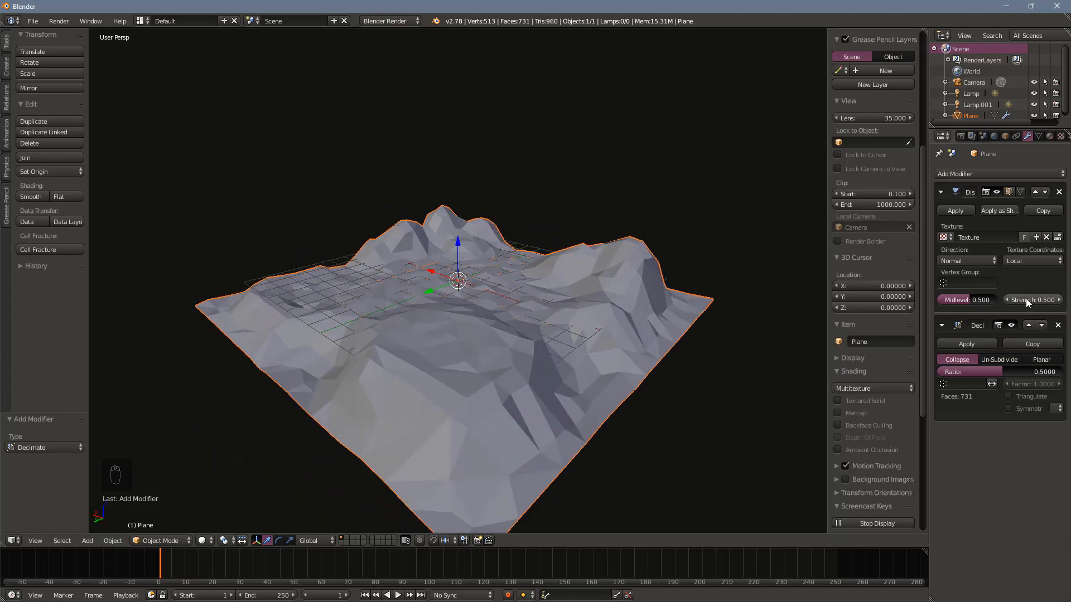
left_click(1033, 299)
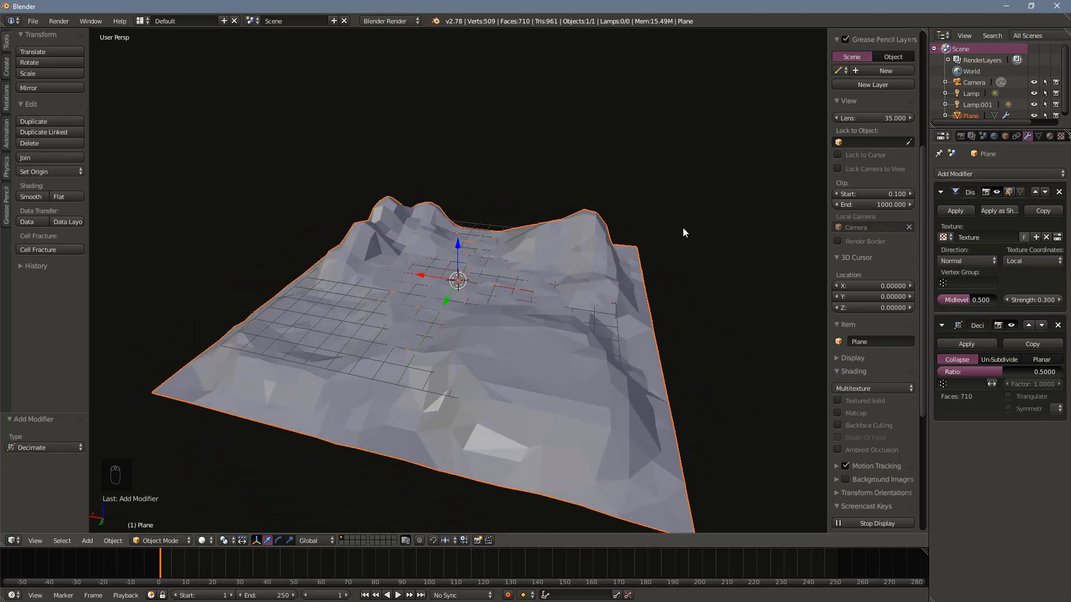
left_click(955, 211)
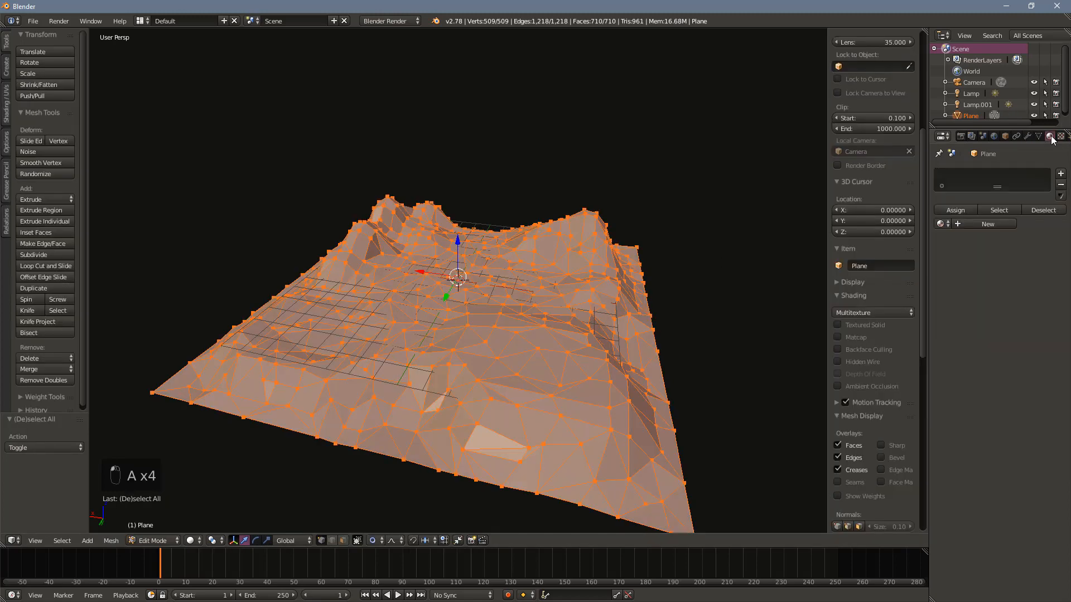
Create a new grass-green diffuse material with specular intensity 0 for the terrain.
left_click(988, 224)
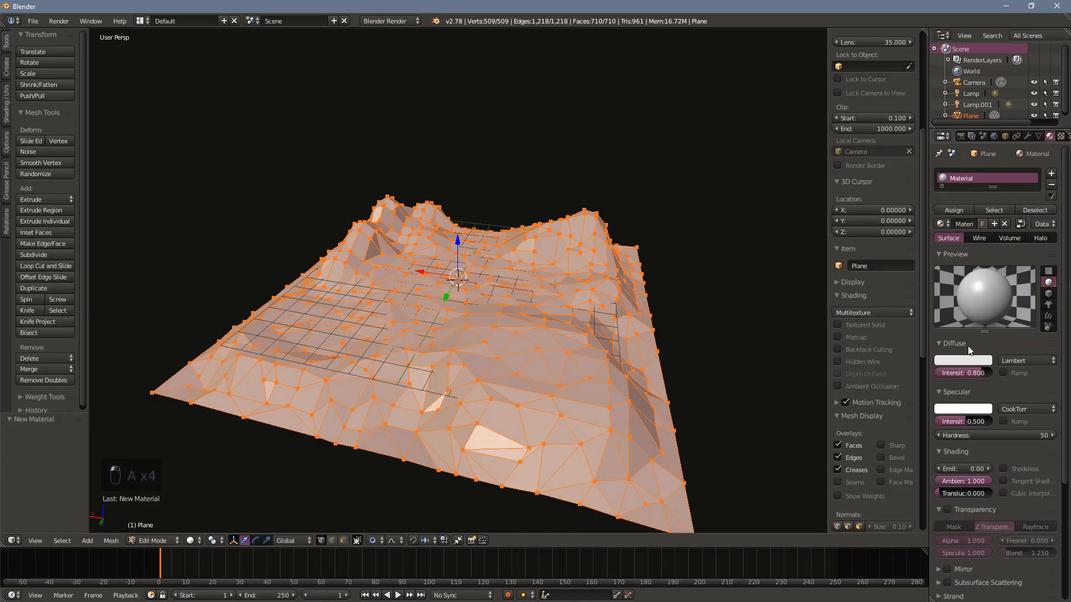
left_click(962, 359)
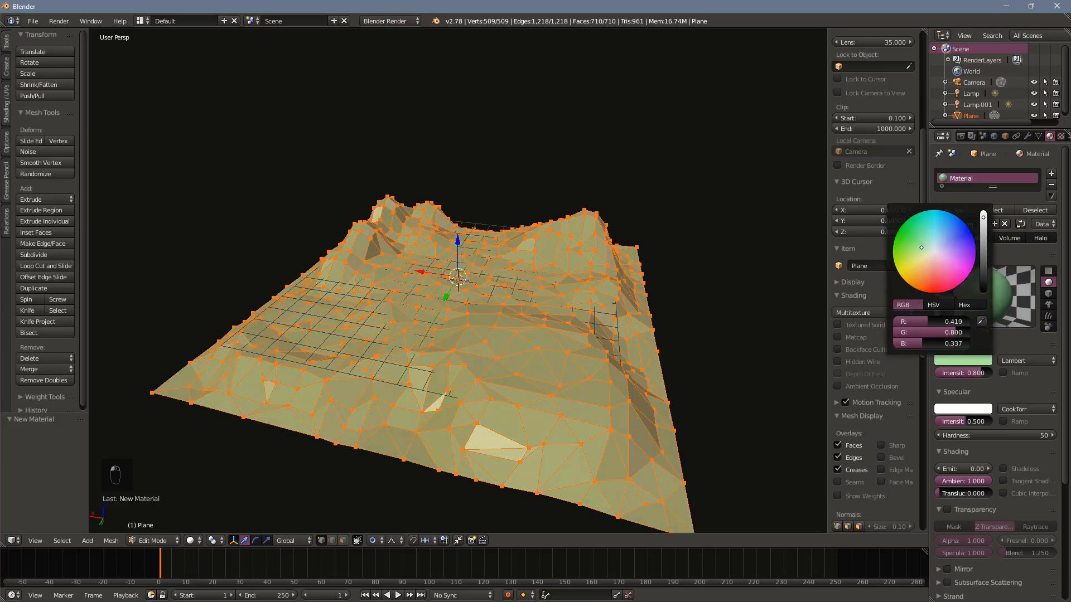
left_click(948, 248)
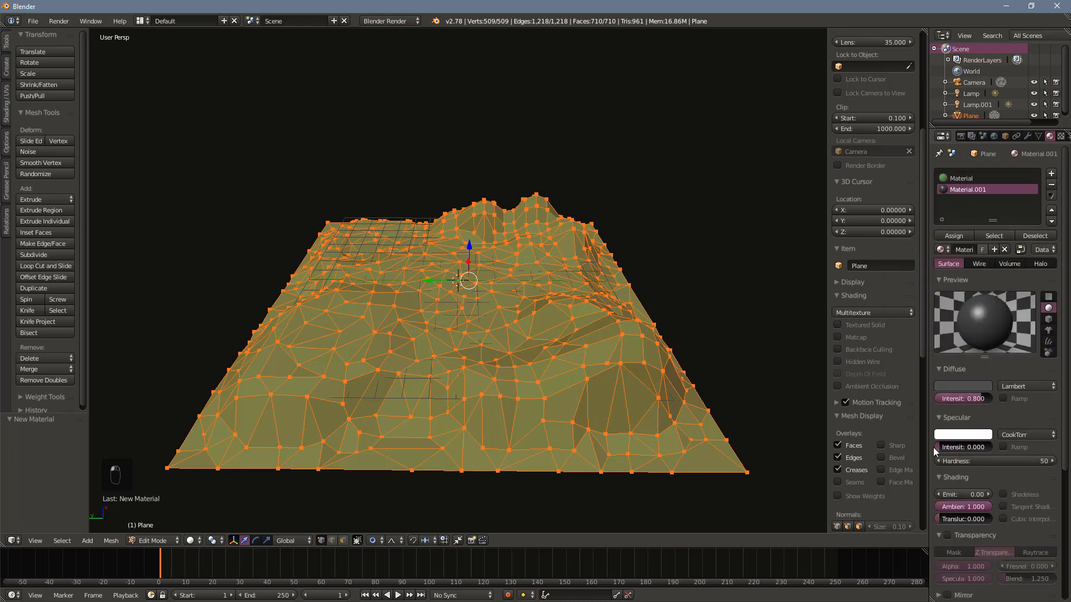
key("a")
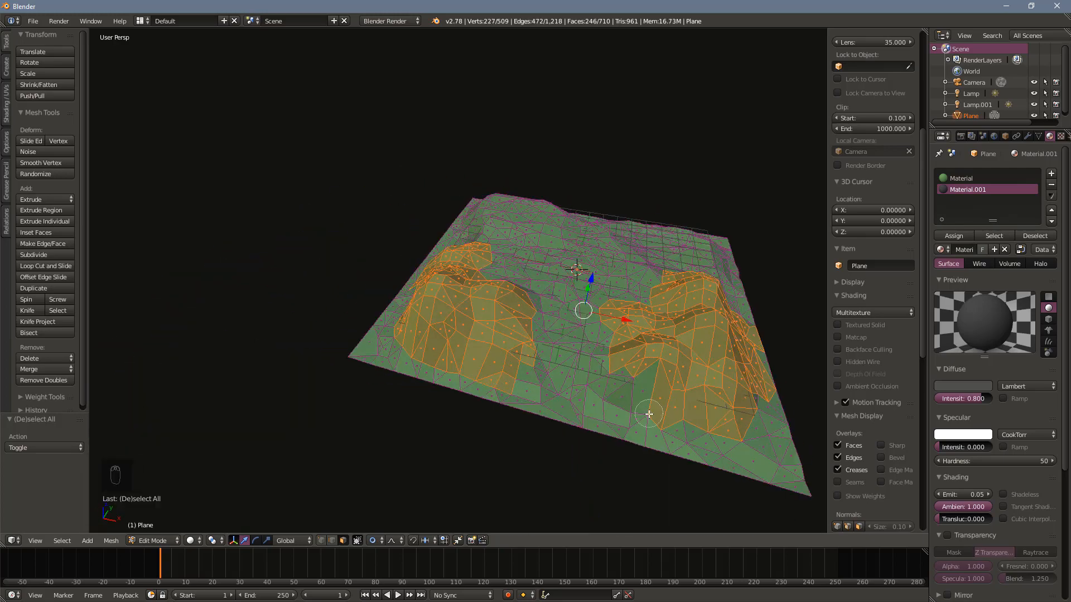
Assign dark Material.001 to the mountain faces and a sandy Material.002 to the shore faces.
left_click(1051, 173)
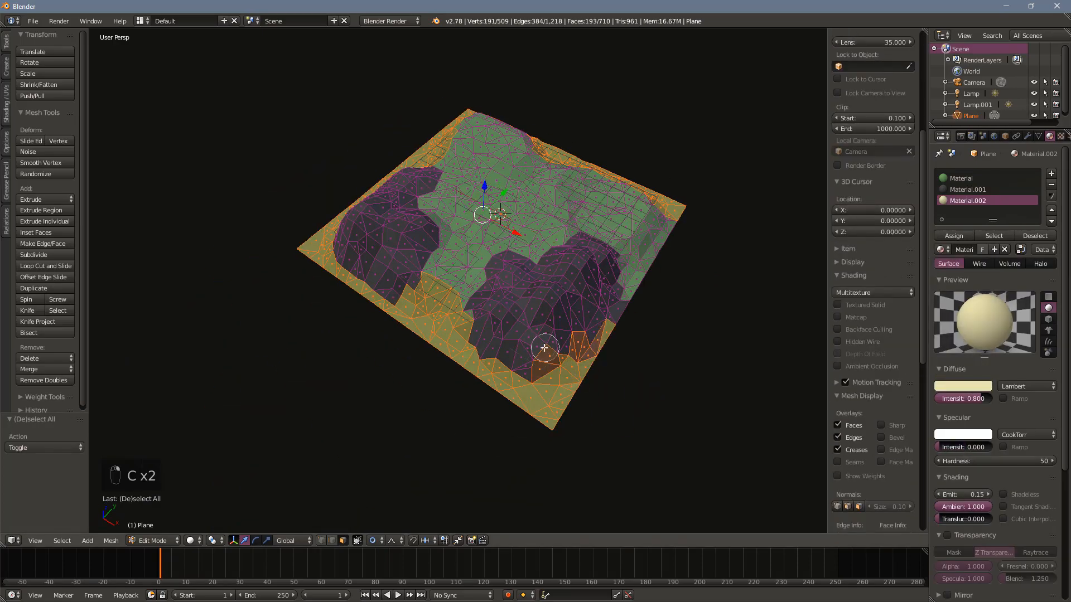
key("Tab")
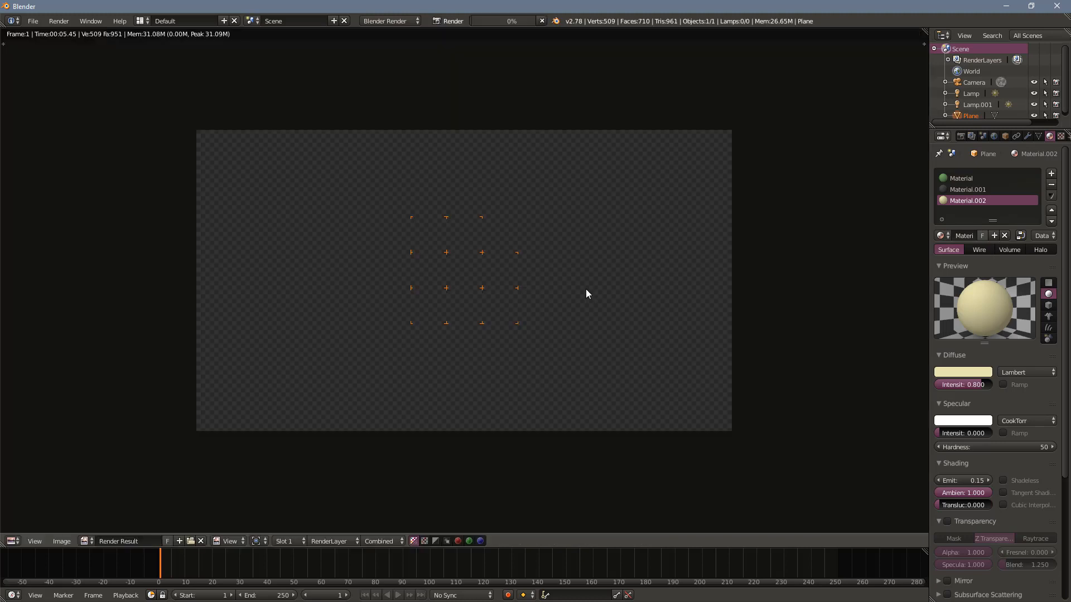
Render the scene with F12 to preview the island, then close the render result.
left_click(453, 21)
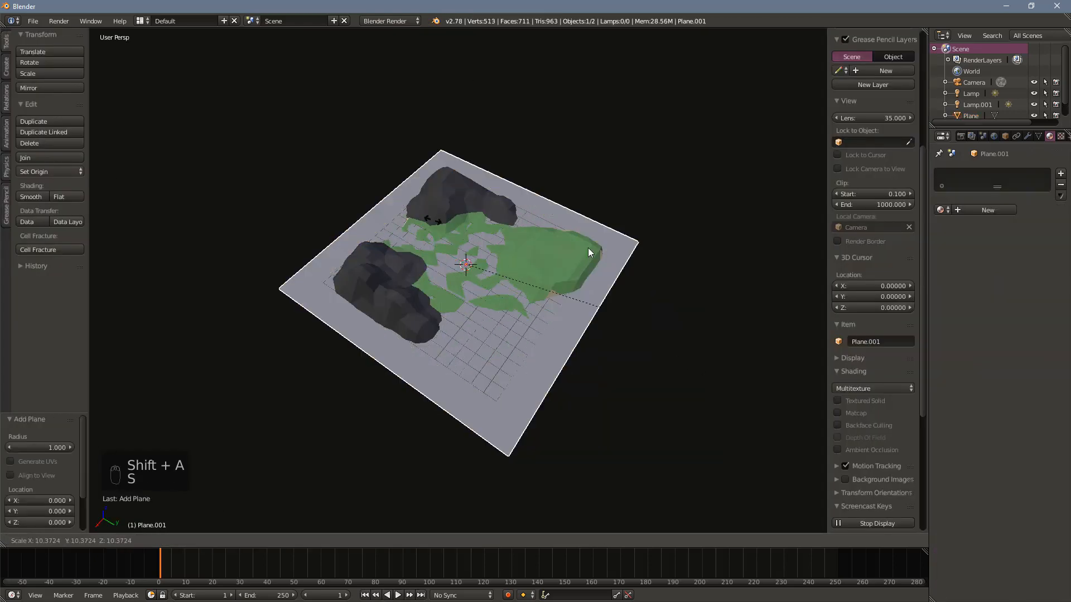
Subdivide the new large ground plane with 40 cuts and add a Displace modifier to it.
key("Tab")
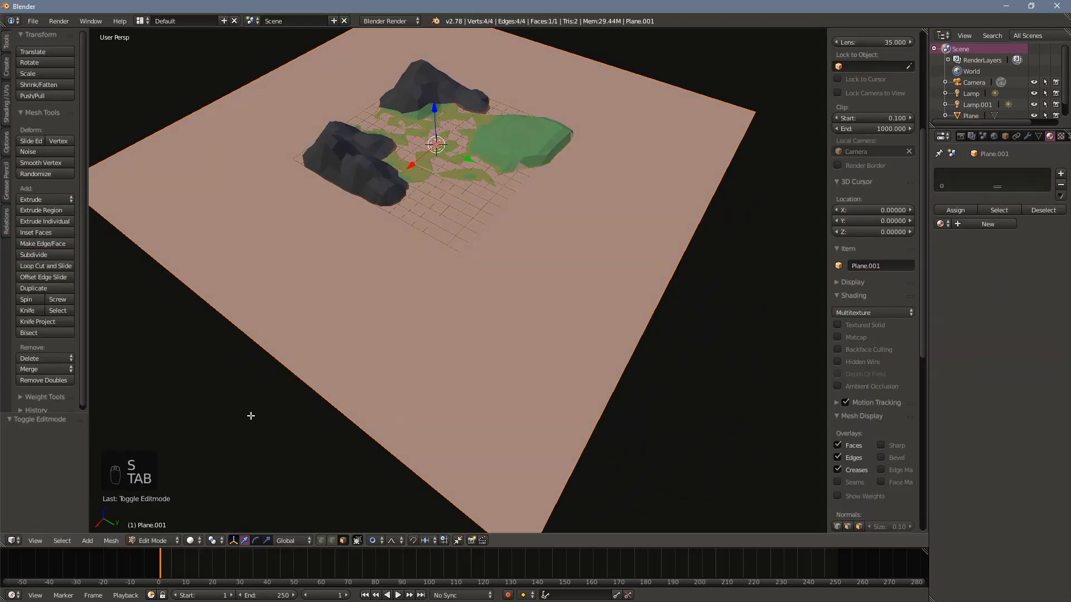
left_click(991, 173)
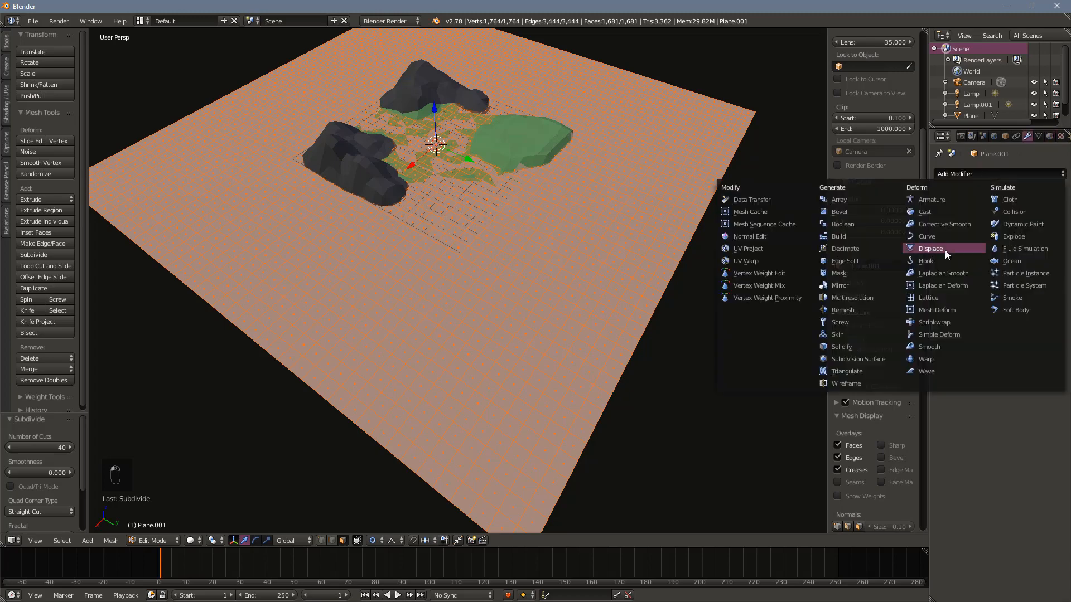
left_click(931, 248)
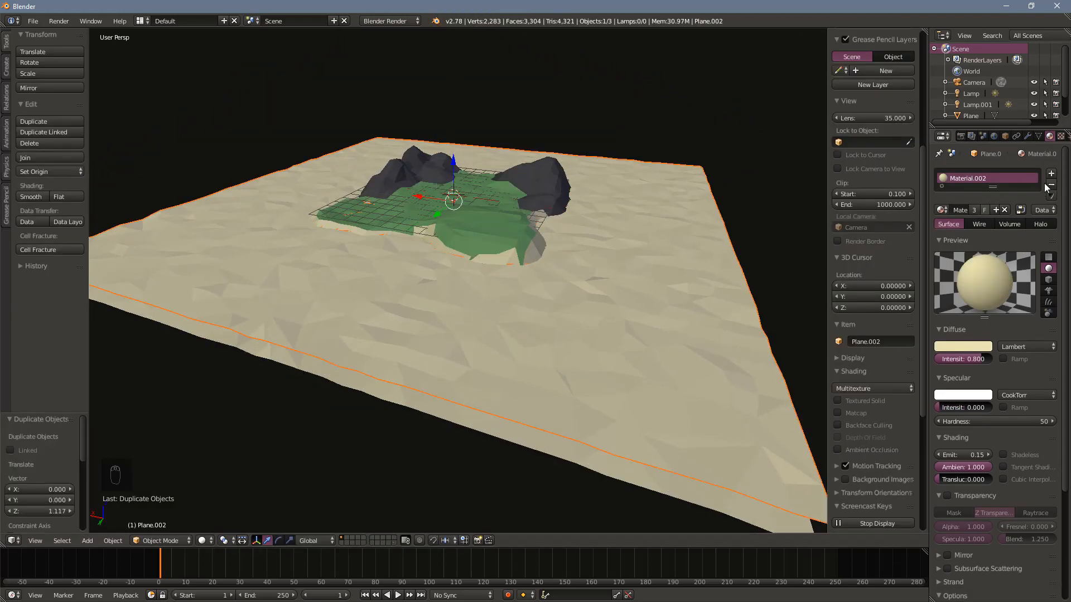
Give the duplicated, raised plane a new blue material to form the water surface.
left_click(964, 346)
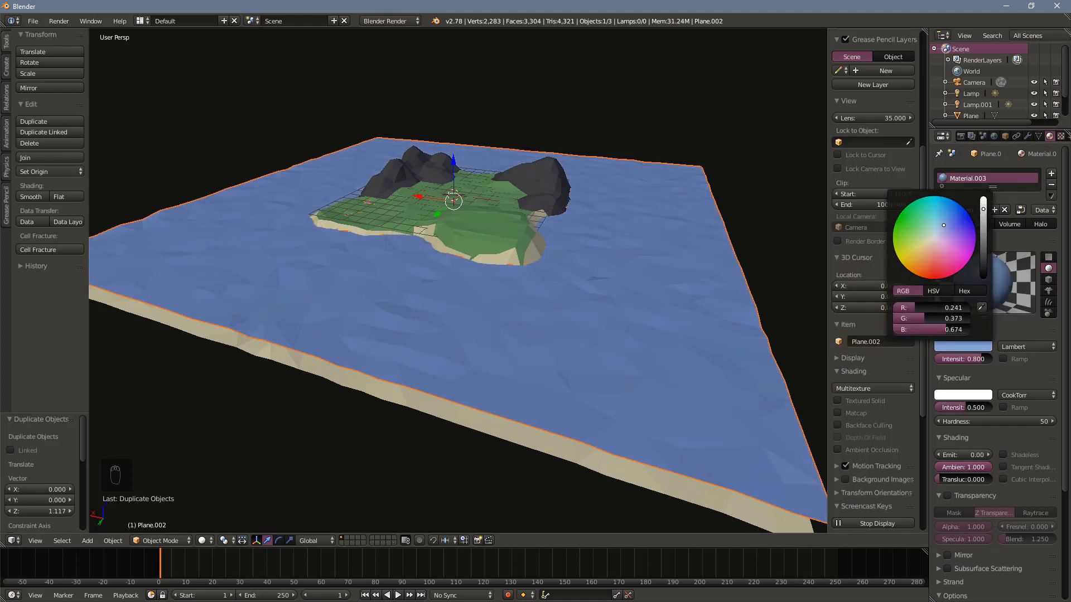